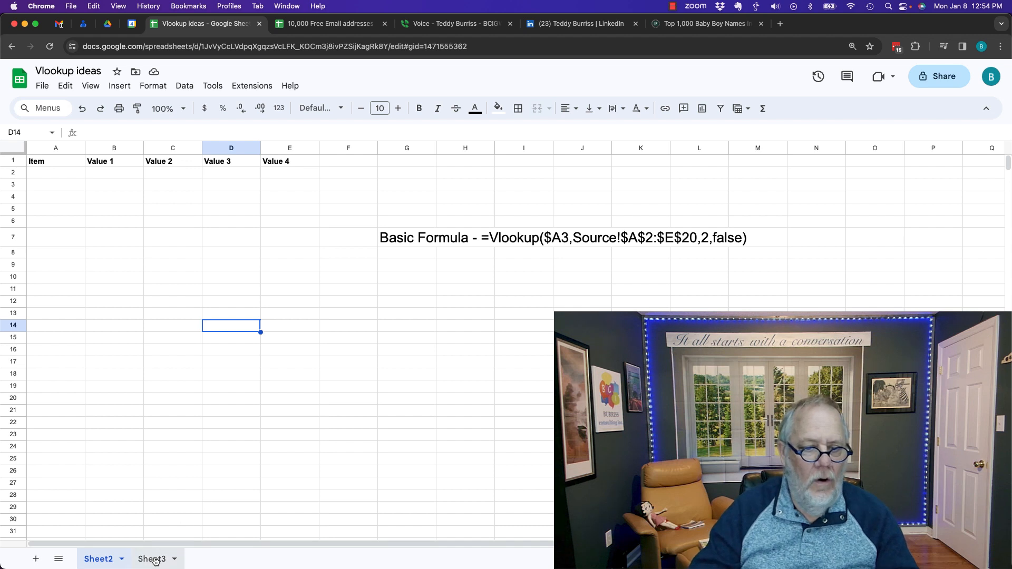
Step: View Sheet3's source rows of Fruits, Cars, Furniture, Clothing and Body Parts, then return to Sheet2
{"action": "left_click", "coordinate": [152, 559]}
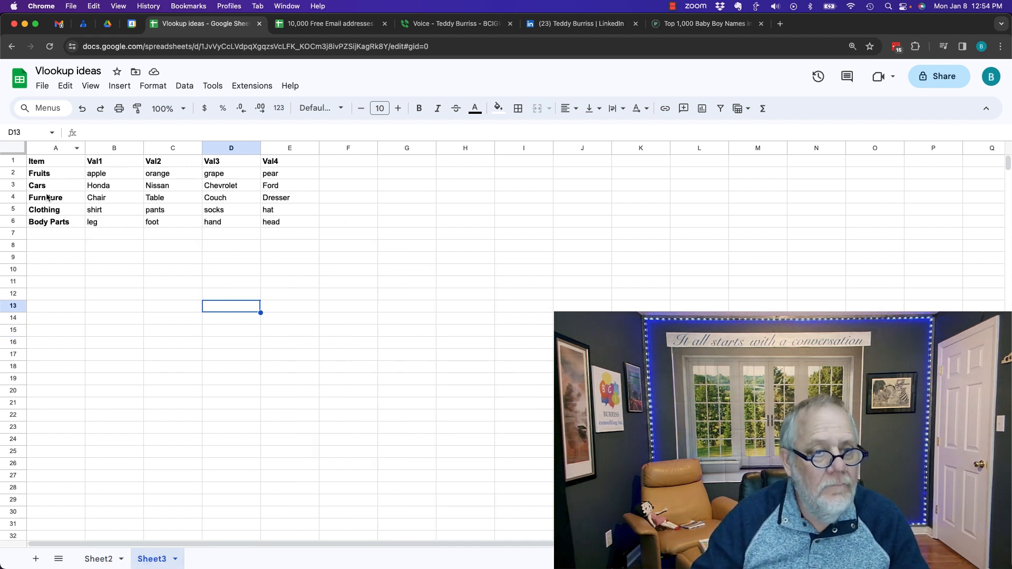
{"action": "mouse_move", "coordinate": [94, 173]}
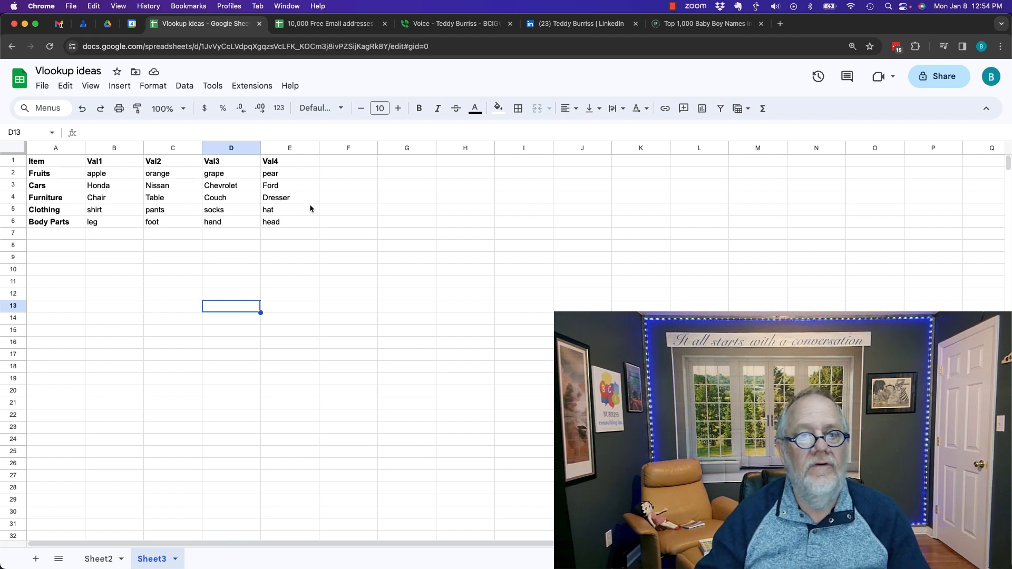
{"action": "mouse_move", "coordinate": [40, 245]}
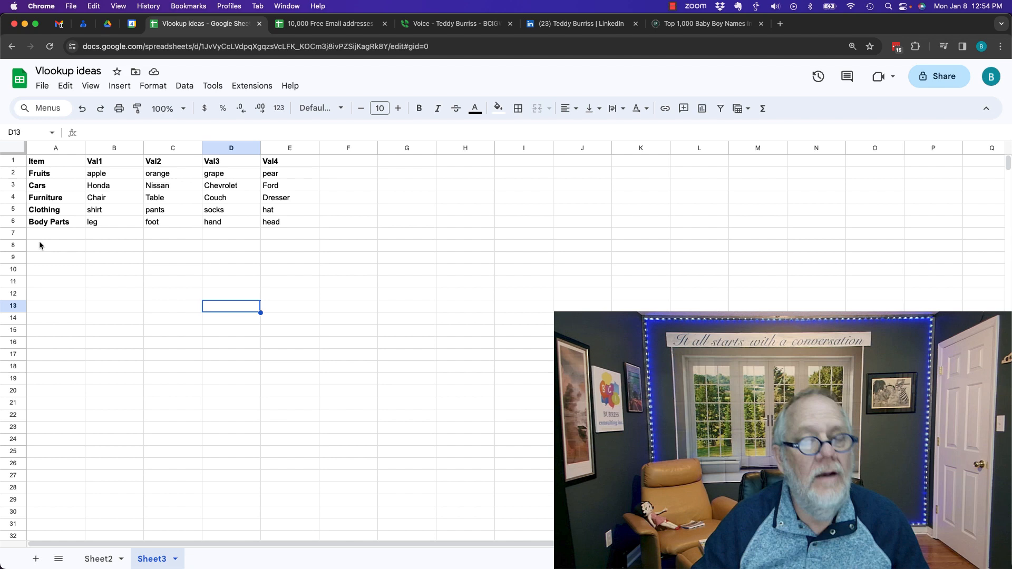
{"action": "left_click", "coordinate": [98, 559]}
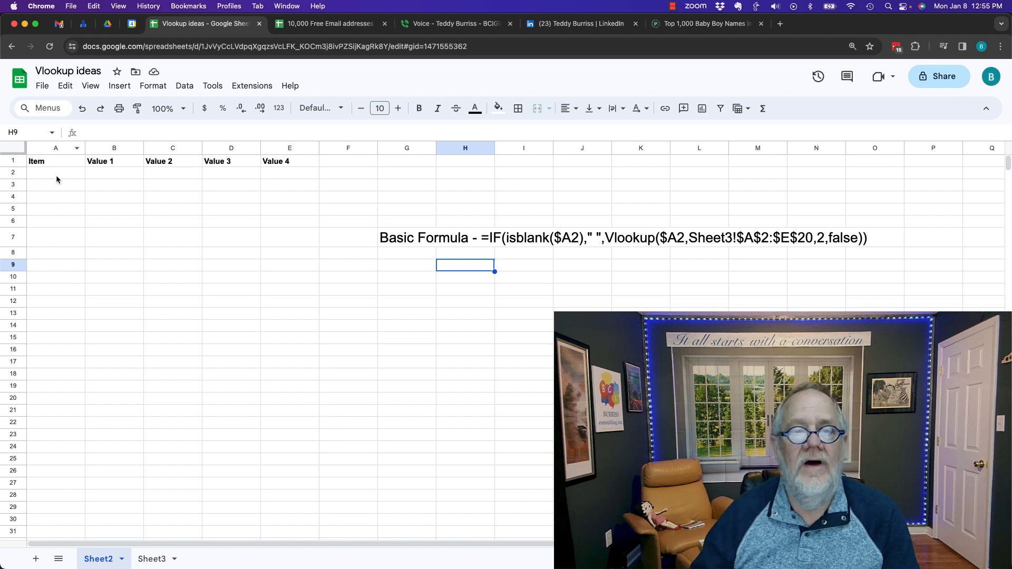
{"action": "mouse_move", "coordinate": [167, 176]}
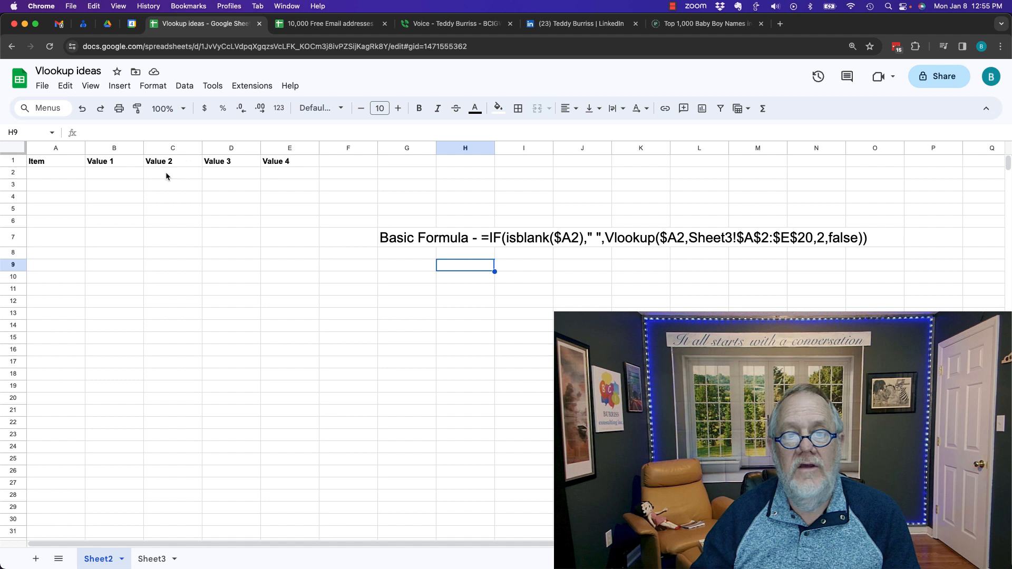
{"action": "mouse_move", "coordinate": [57, 179]}
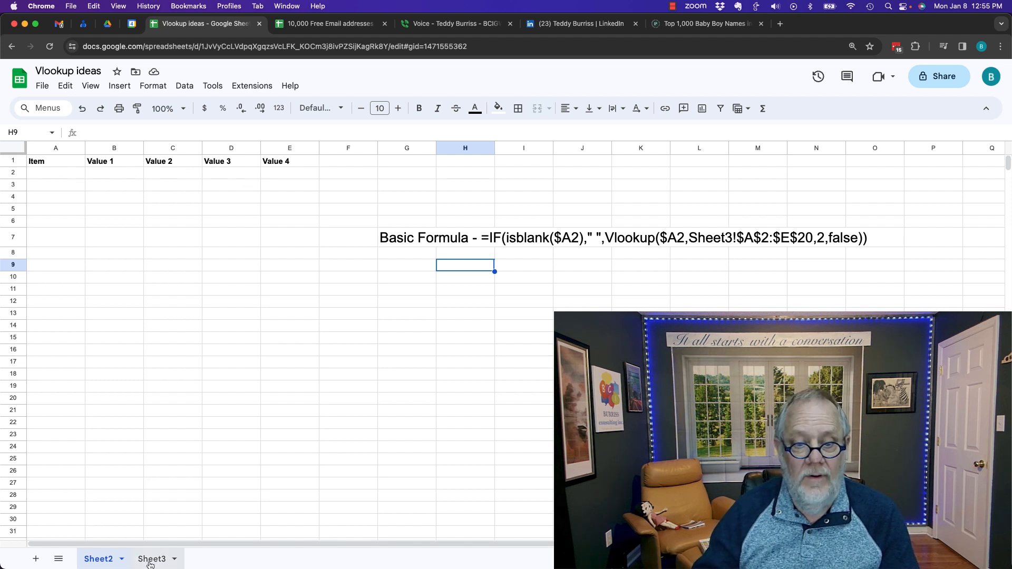
{"action": "left_click", "coordinate": [152, 559]}
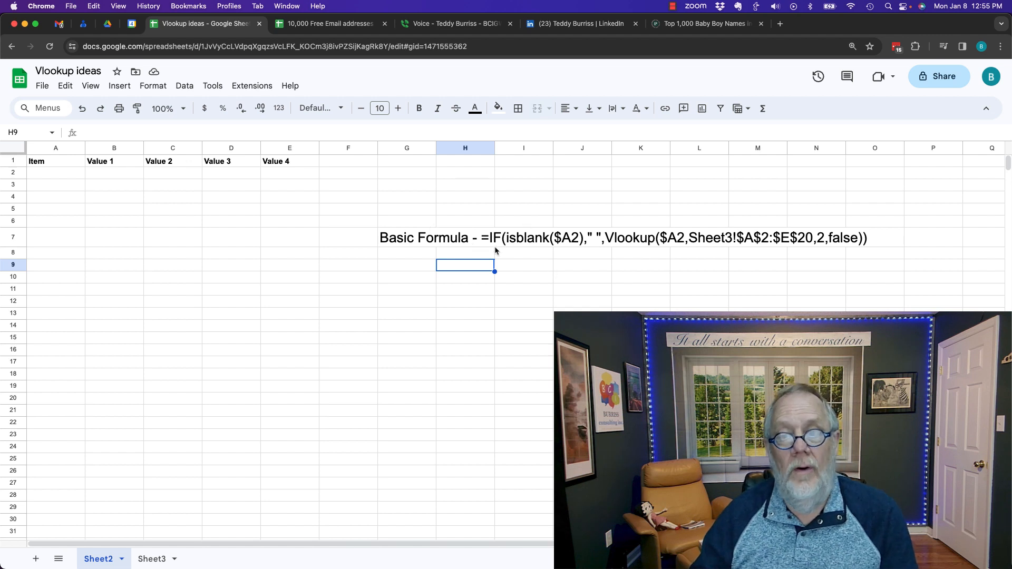
{"action": "mouse_move", "coordinate": [567, 247]}
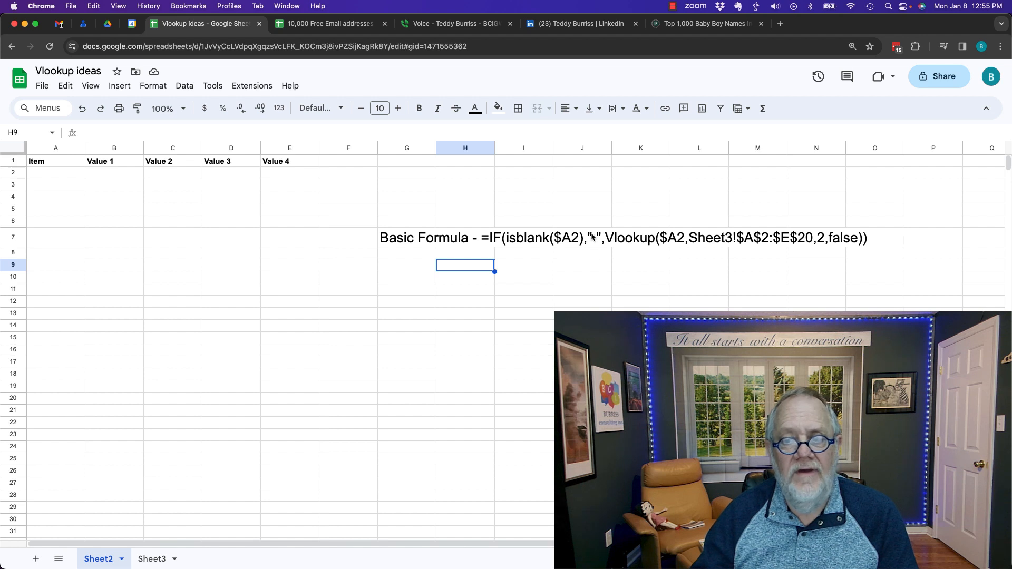
{"action": "left_click", "coordinate": [582, 238]}
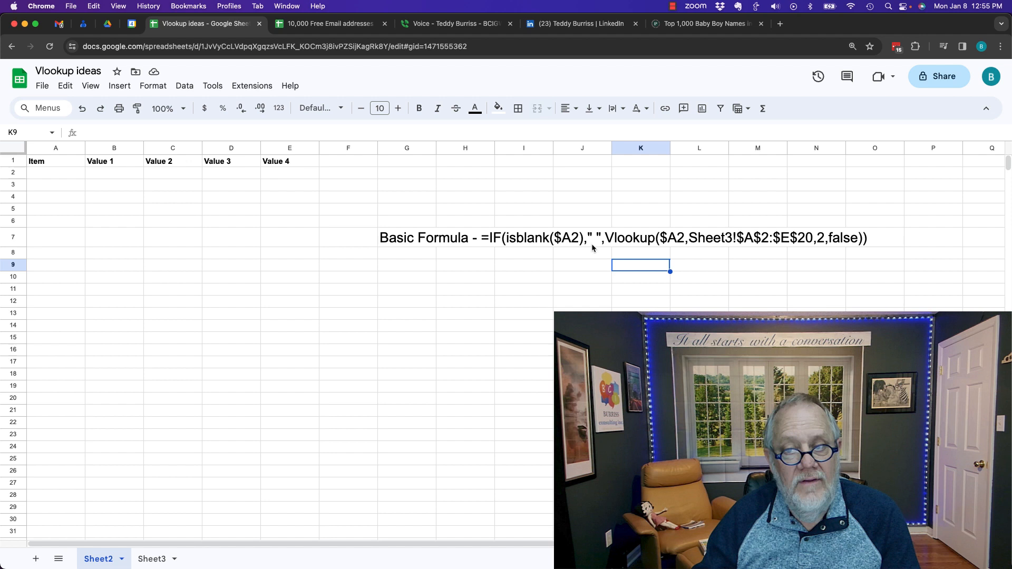
{"action": "mouse_move", "coordinate": [494, 243]}
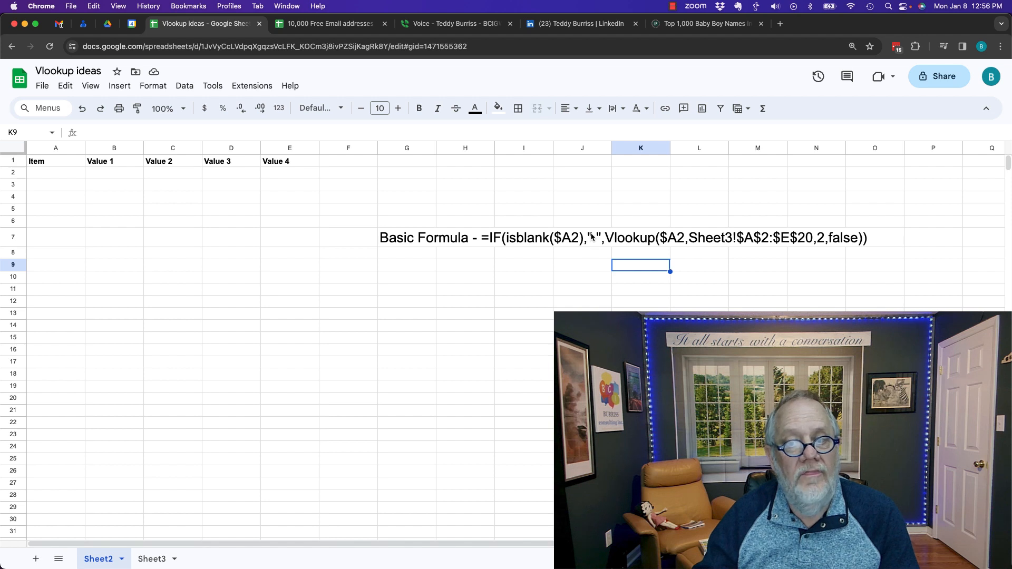
{"action": "mouse_move", "coordinate": [600, 251]}
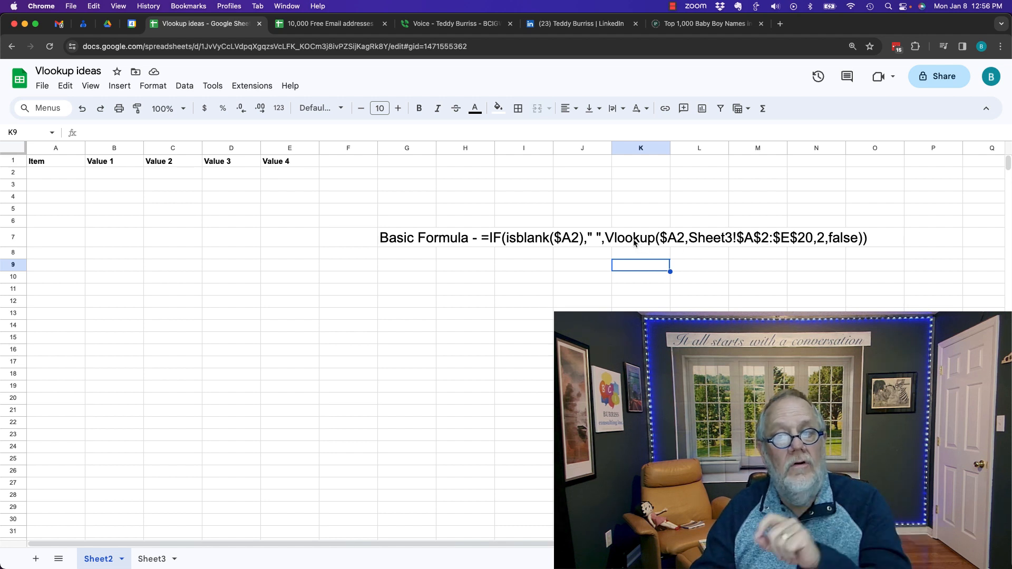
{"action": "mouse_move", "coordinate": [626, 196]}
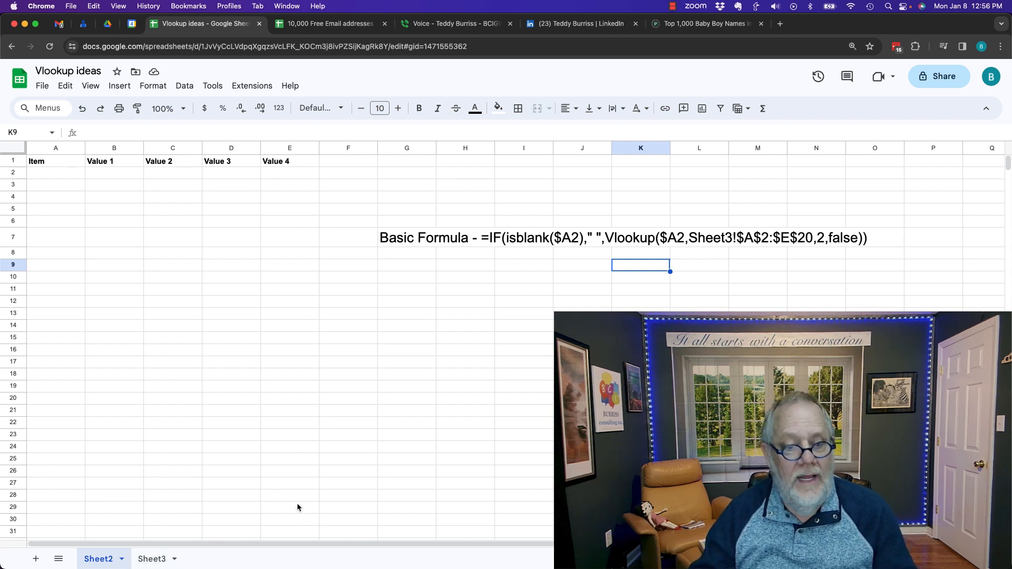
{"action": "left_click", "coordinate": [152, 559]}
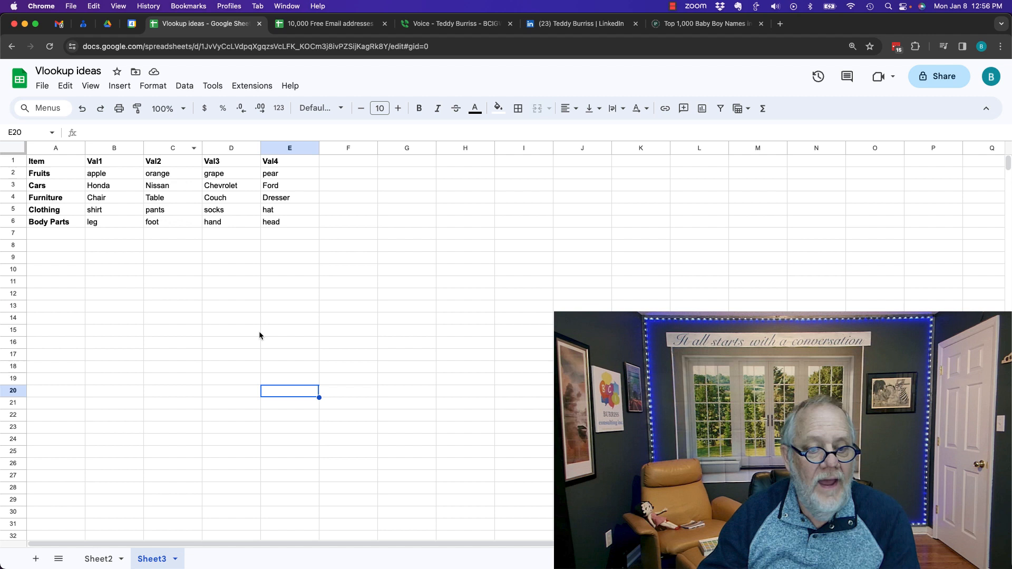
{"action": "left_click", "coordinate": [98, 559]}
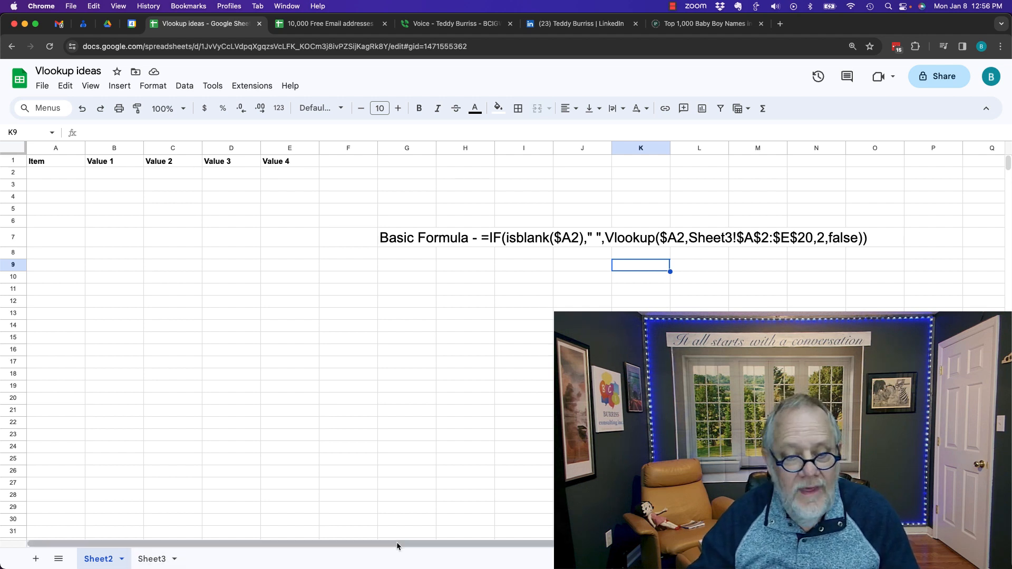
{"action": "left_click", "coordinate": [151, 559]}
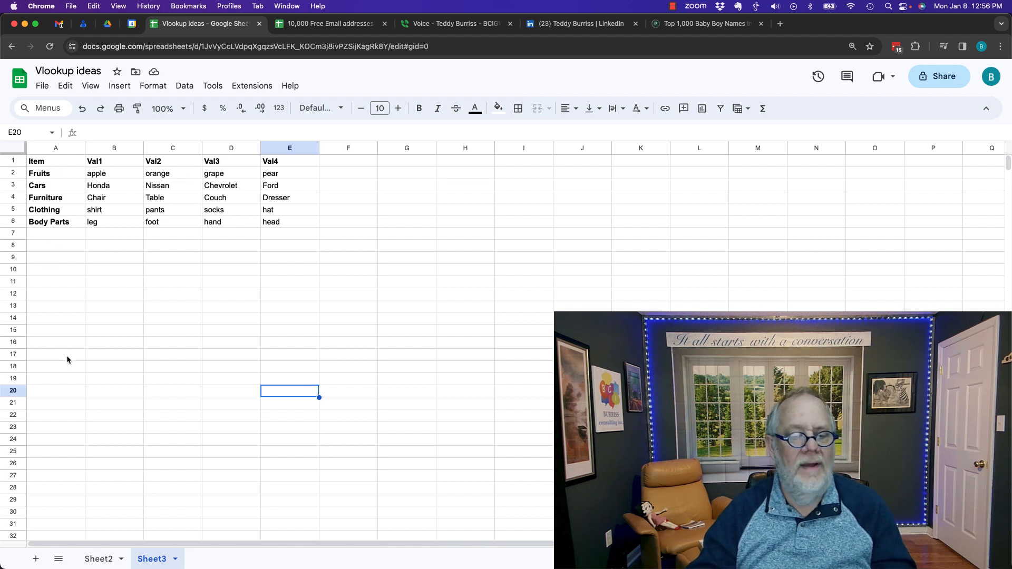
{"action": "left_click", "coordinate": [98, 559]}
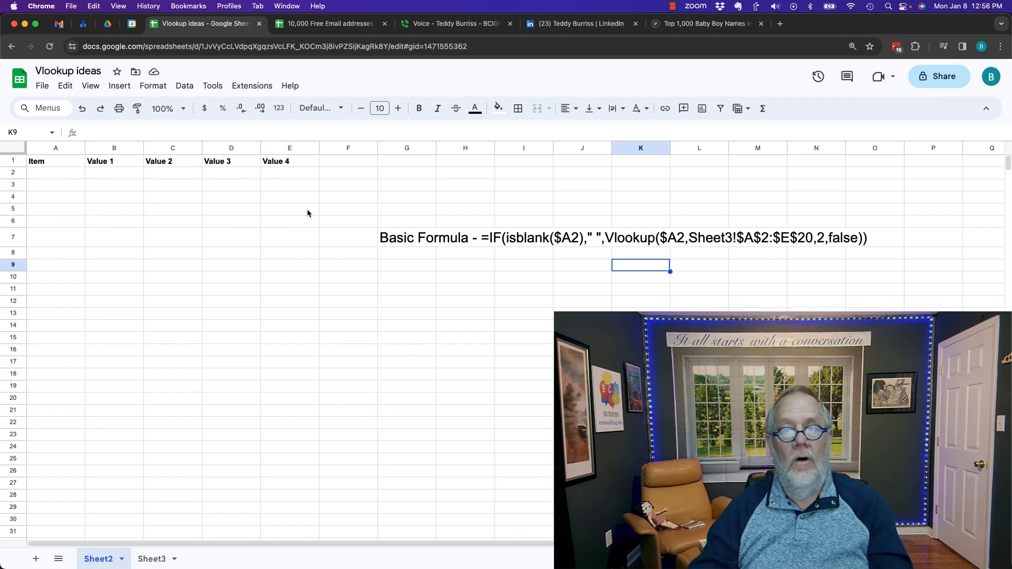
Step: Enter Fruits in A2 so the lookups return apple, orange, grape and pear, then check Sheet3
{"action": "left_click", "coordinate": [56, 171]}
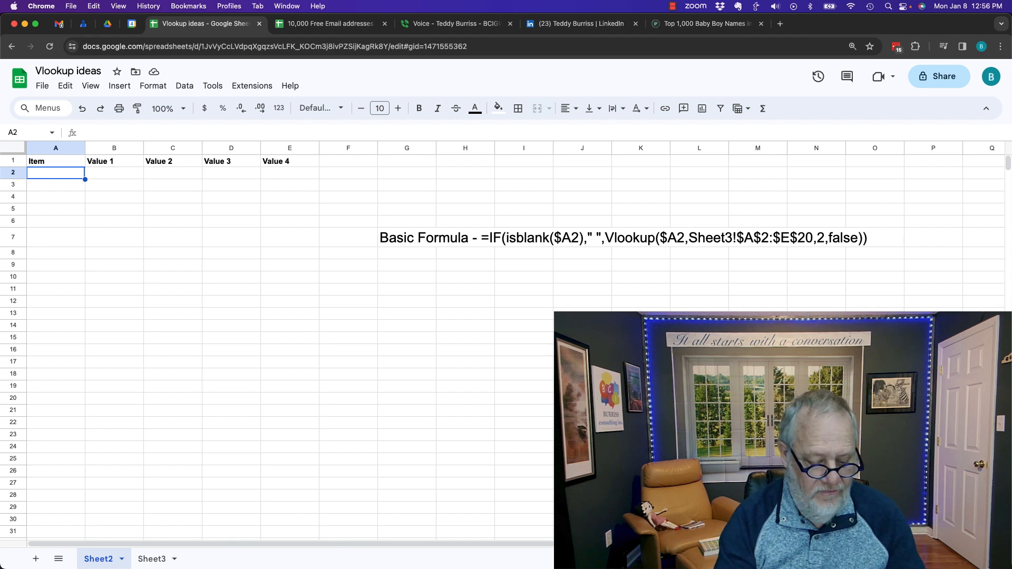
{"action": "type", "text": "Fruit"}
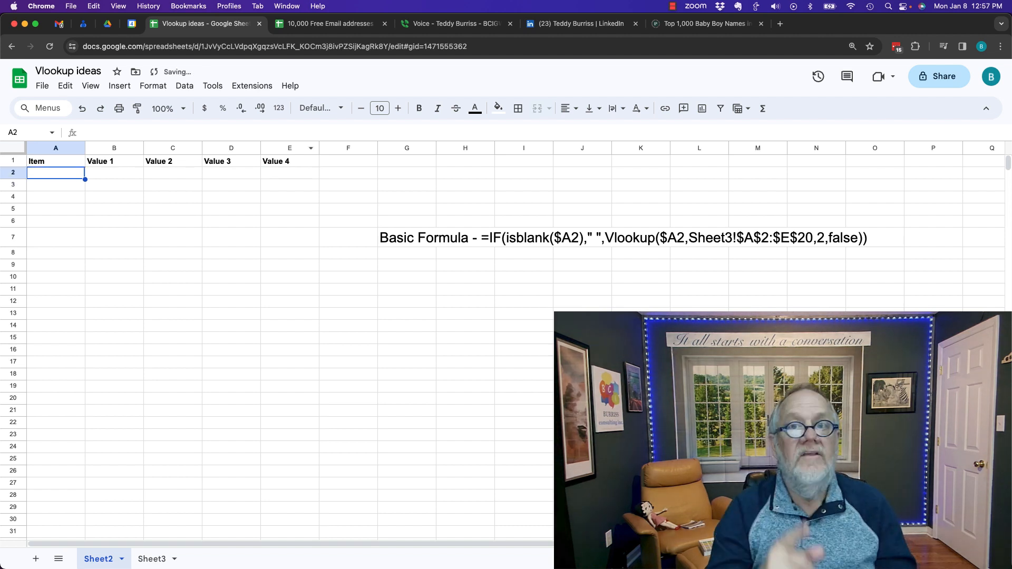
{"action": "type", "text": "ruit"}
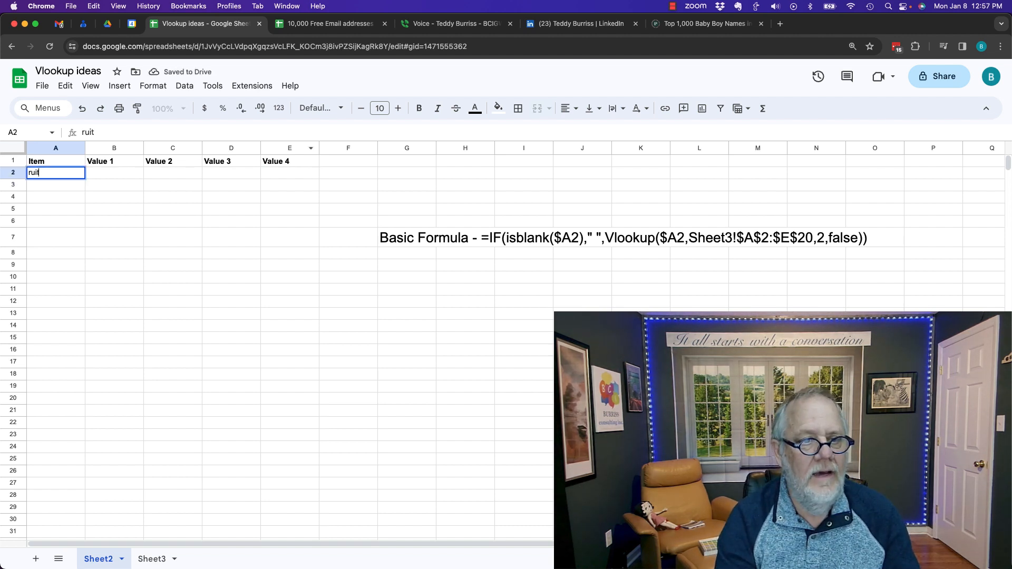
{"action": "type", "text": "Fruit"}
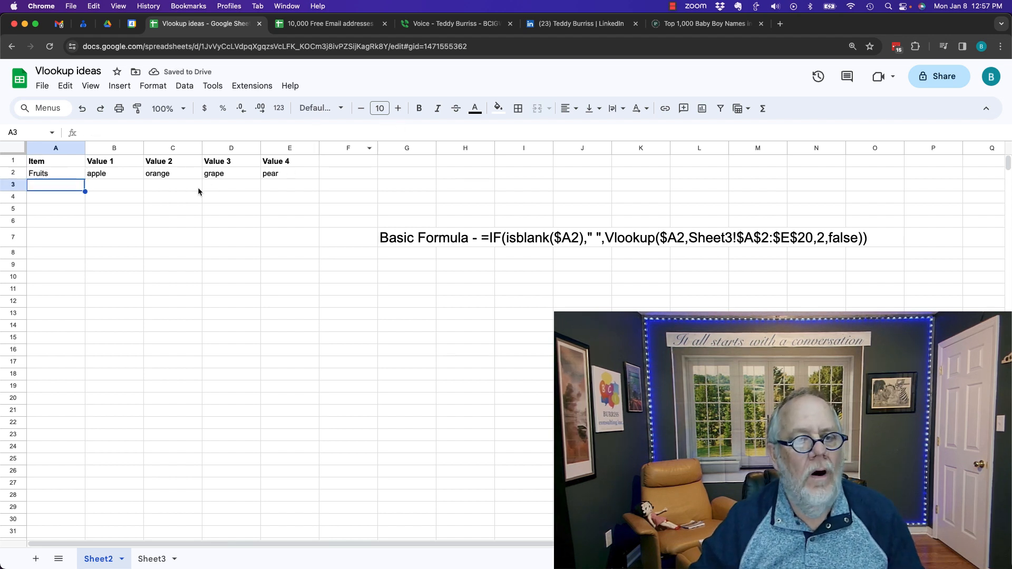
{"action": "left_click", "coordinate": [152, 559]}
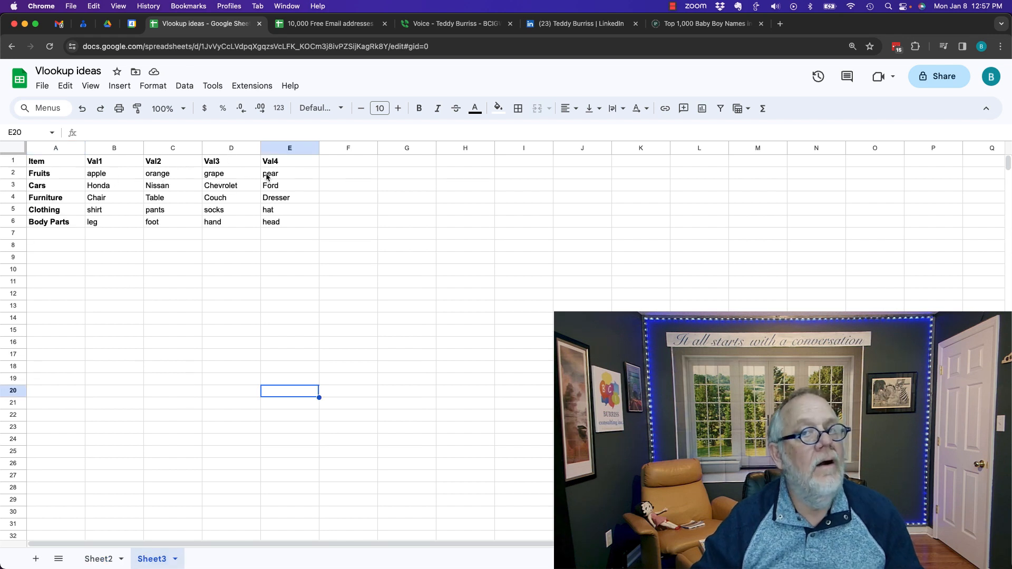
{"action": "left_click", "coordinate": [98, 559]}
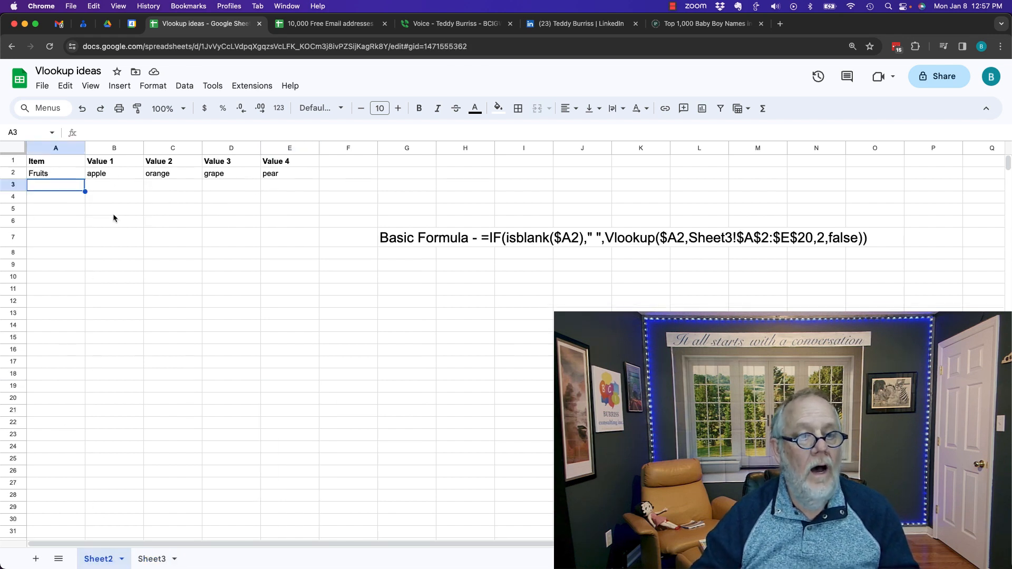
{"action": "left_click", "coordinate": [114, 173]}
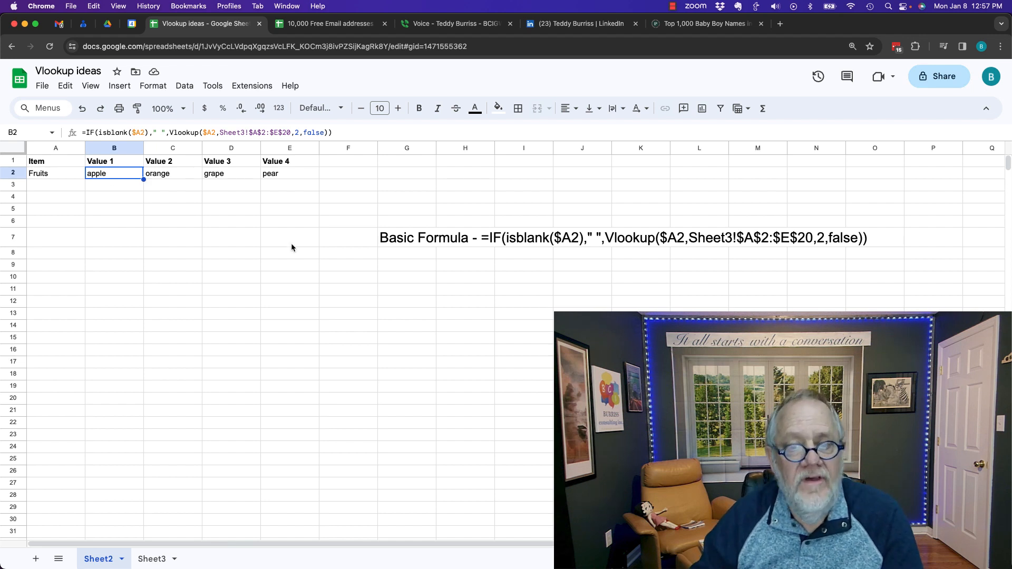
{"action": "mouse_move", "coordinate": [709, 244]}
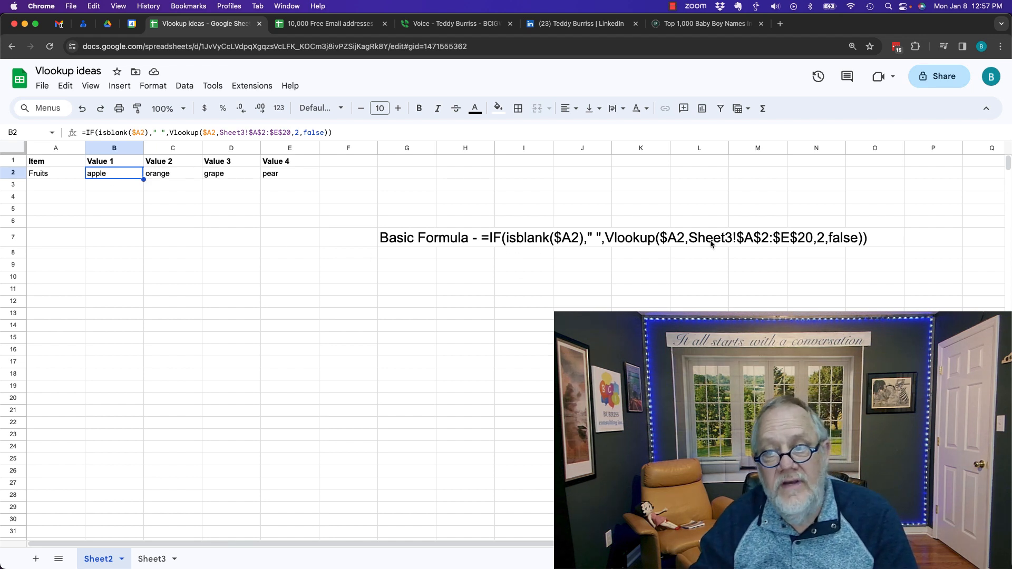
{"action": "mouse_move", "coordinate": [177, 196]}
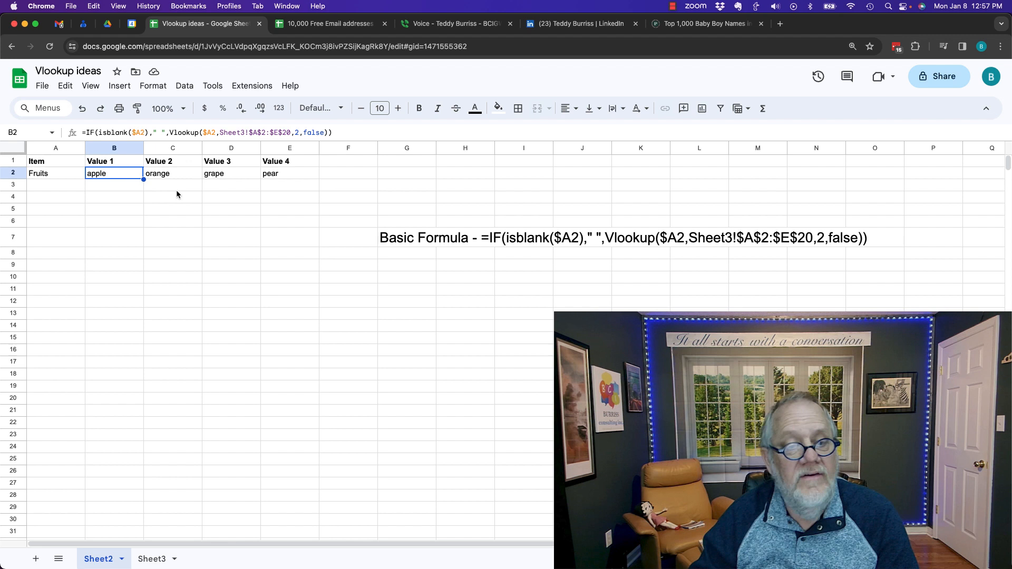
{"action": "mouse_move", "coordinate": [624, 246]}
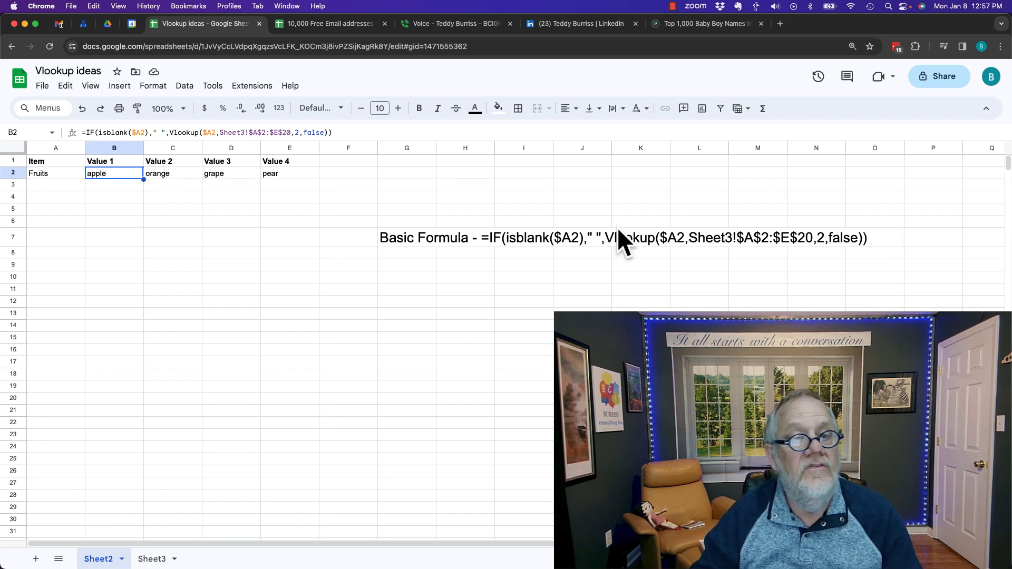
{"action": "mouse_move", "coordinate": [231, 149]}
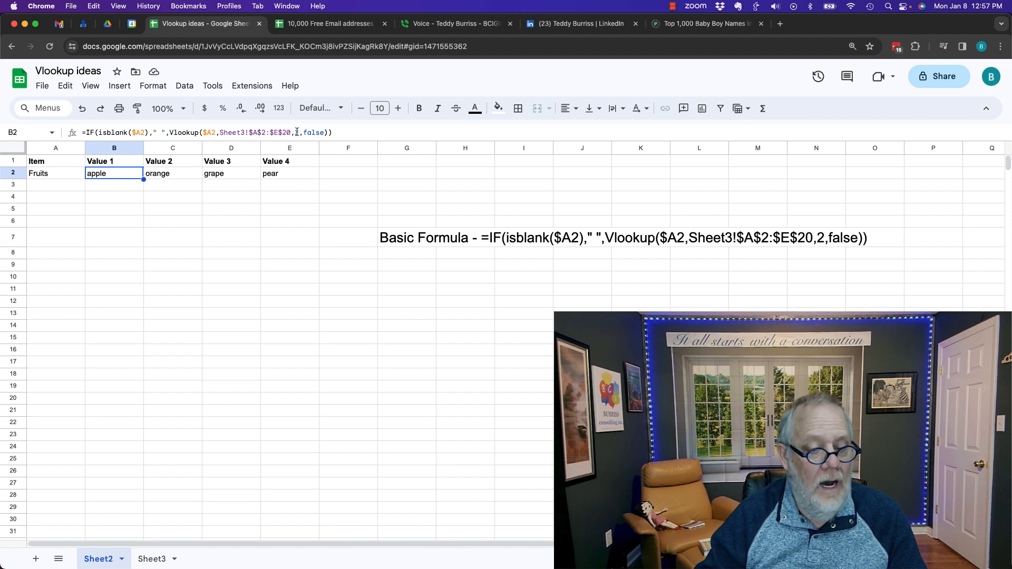
{"action": "left_click", "coordinate": [152, 559]}
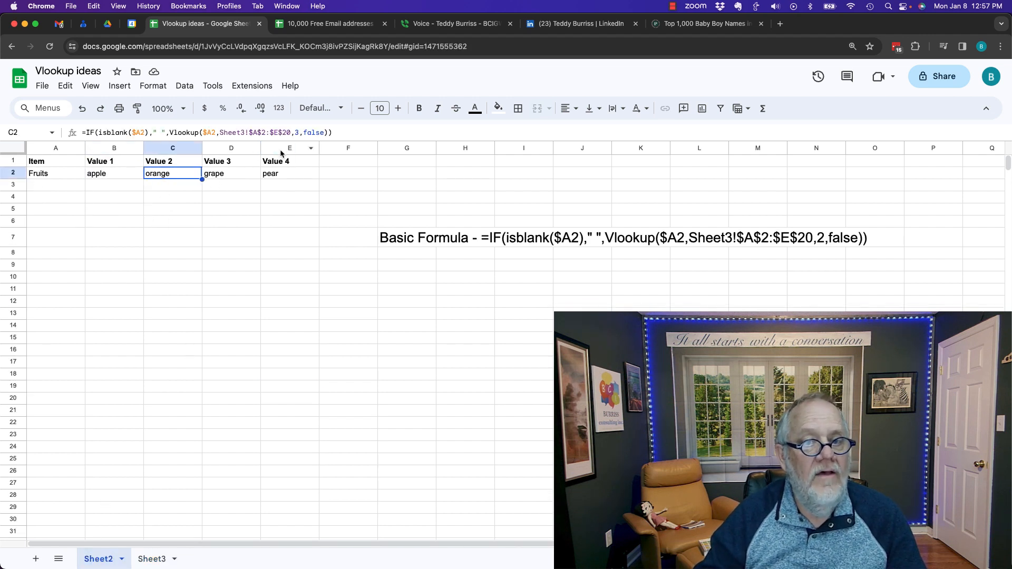
{"action": "left_click", "coordinate": [231, 172]}
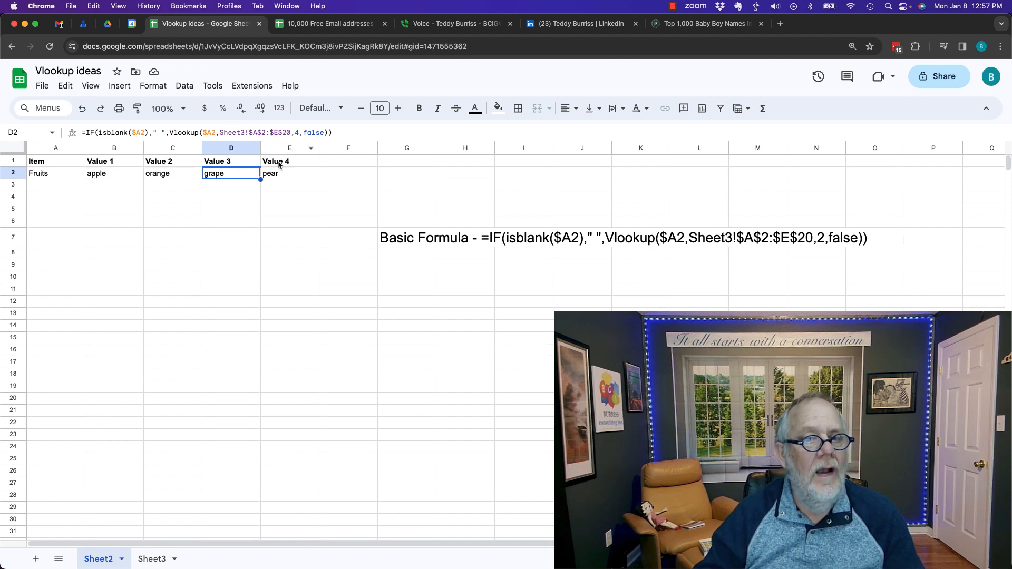
{"action": "left_click", "coordinate": [289, 173]}
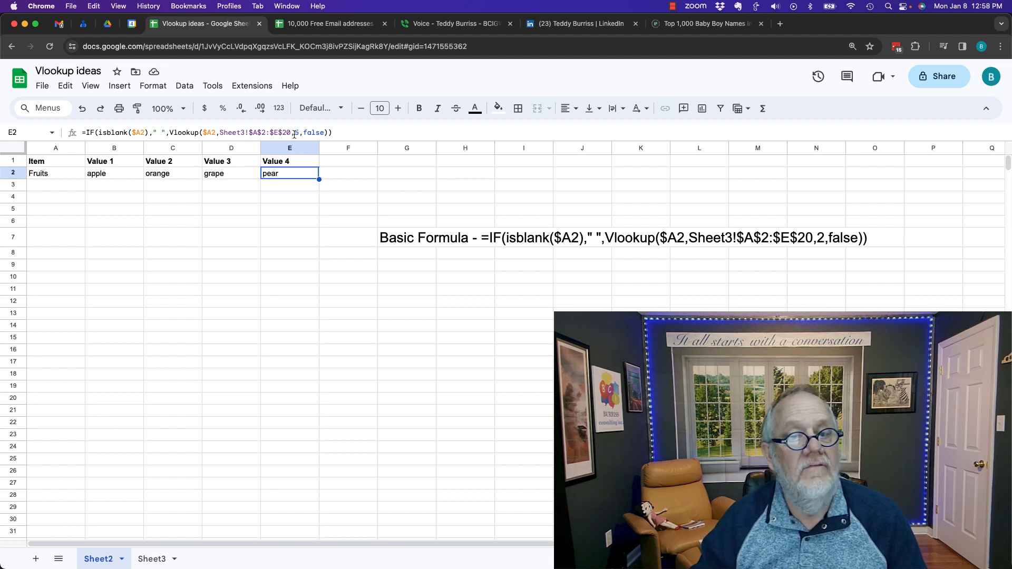
{"action": "left_click", "coordinate": [114, 173]}
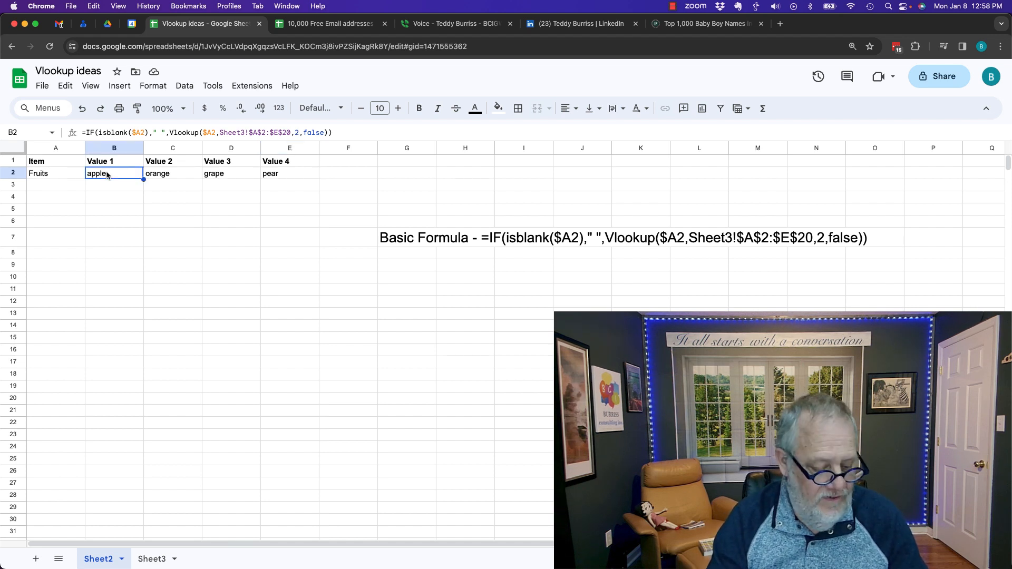
Step: Fill the B2:E2 lookup formulas down and add Cars, Furniture and Body Parts rows in column A
{"action": "left_click_drag", "start_coordinate": [97, 173], "coordinate": [288, 173]}
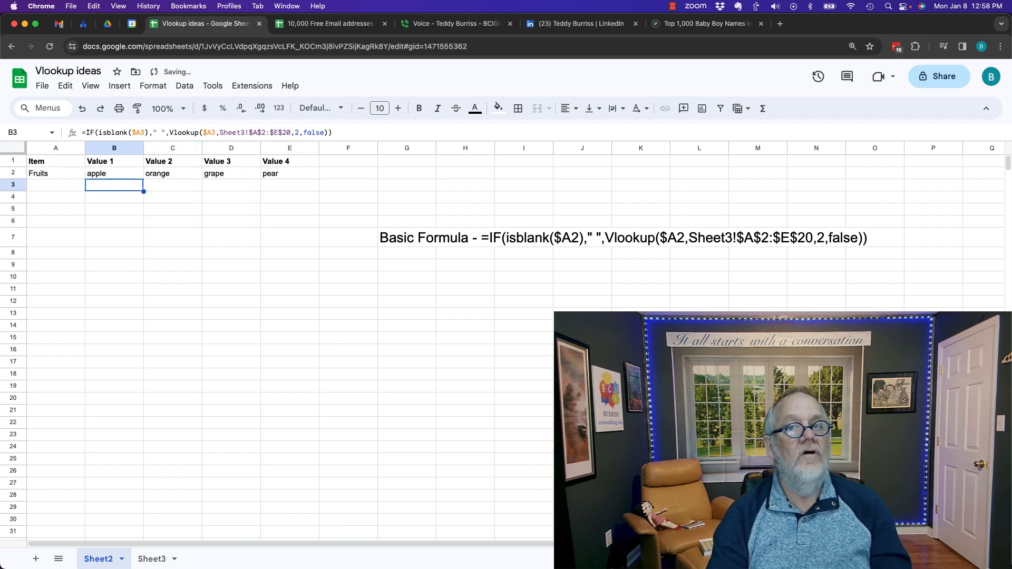
{"action": "type", "text": "Cars"}
{"action": "left_click", "coordinate": [56, 197]}
{"action": "type", "text": "Furniture"}
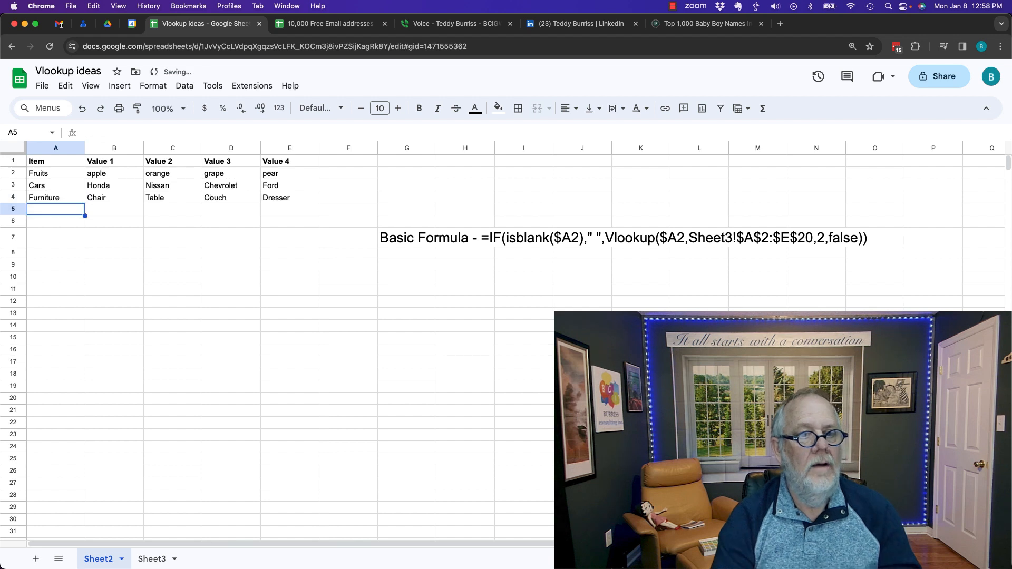
{"action": "type", "text": "Body Parts"}
{"action": "left_click", "coordinate": [114, 209]}
{"action": "type", "text": "leg"}
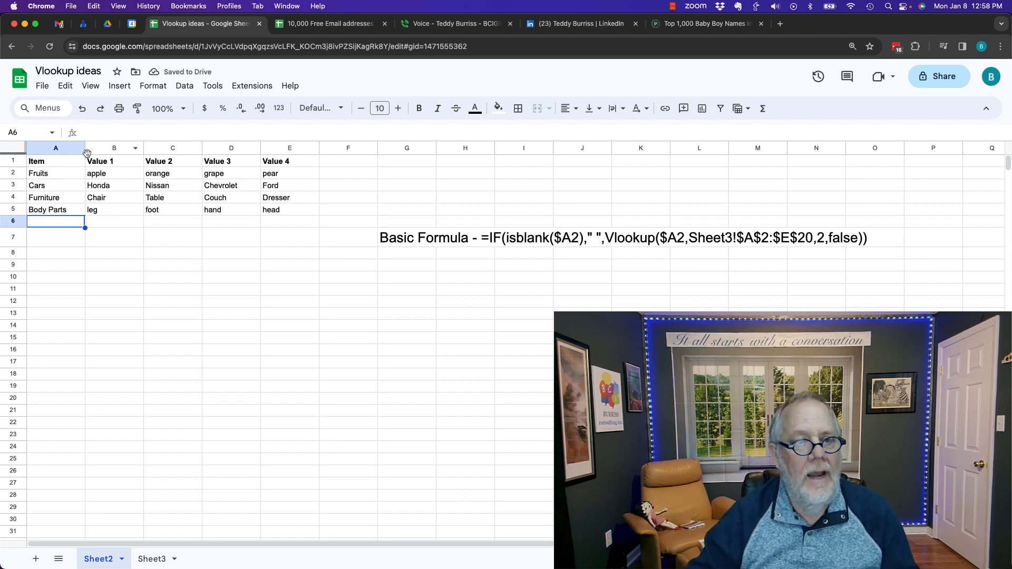
{"action": "left_click", "coordinate": [55, 173]}
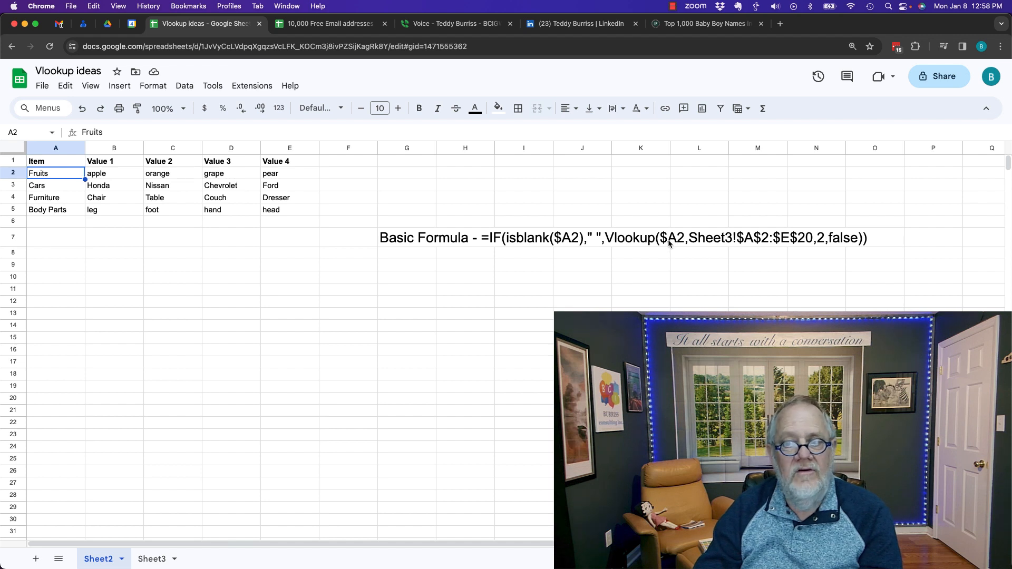
{"action": "mouse_move", "coordinate": [751, 248]}
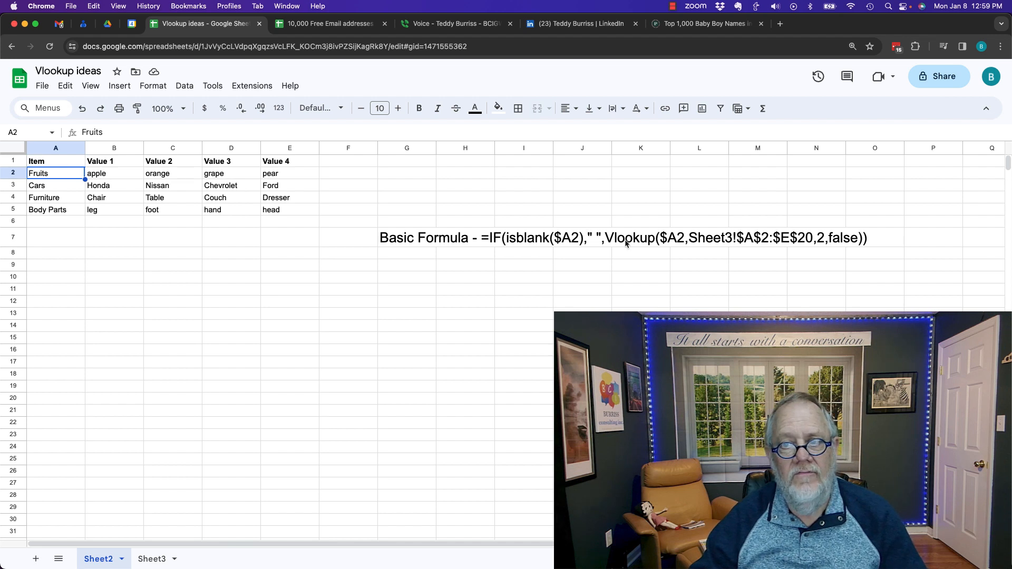
{"action": "mouse_move", "coordinate": [341, 301]}
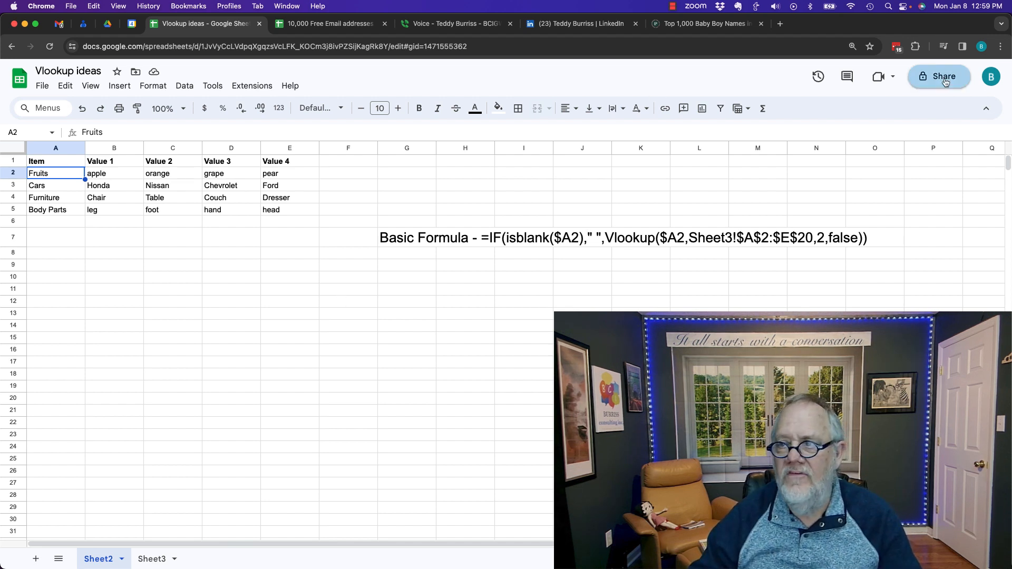
Step: Set General access to Anyone with the link and copy the spreadsheet's share link
{"action": "left_click", "coordinate": [939, 76]}
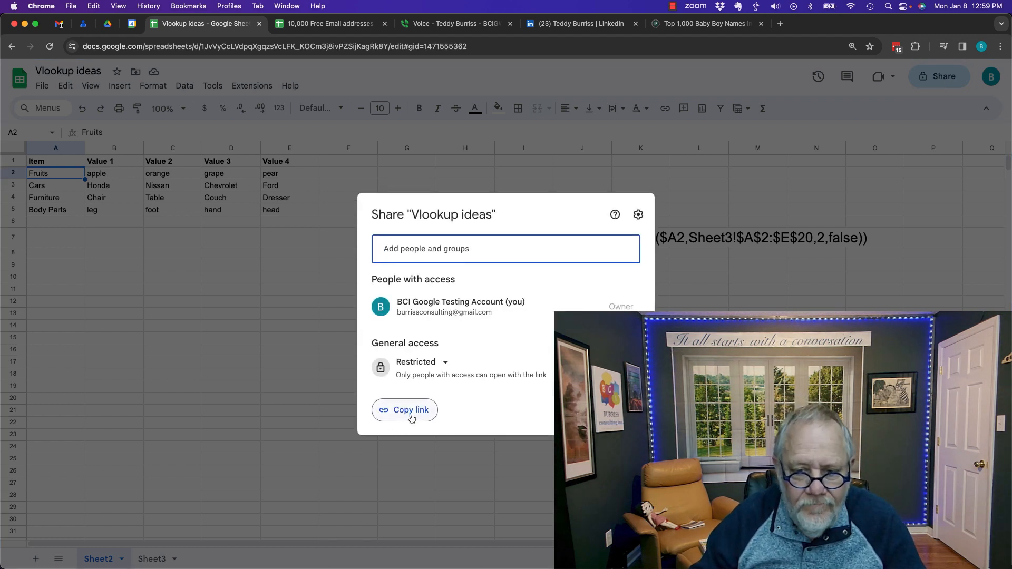
{"action": "left_click", "coordinate": [420, 362]}
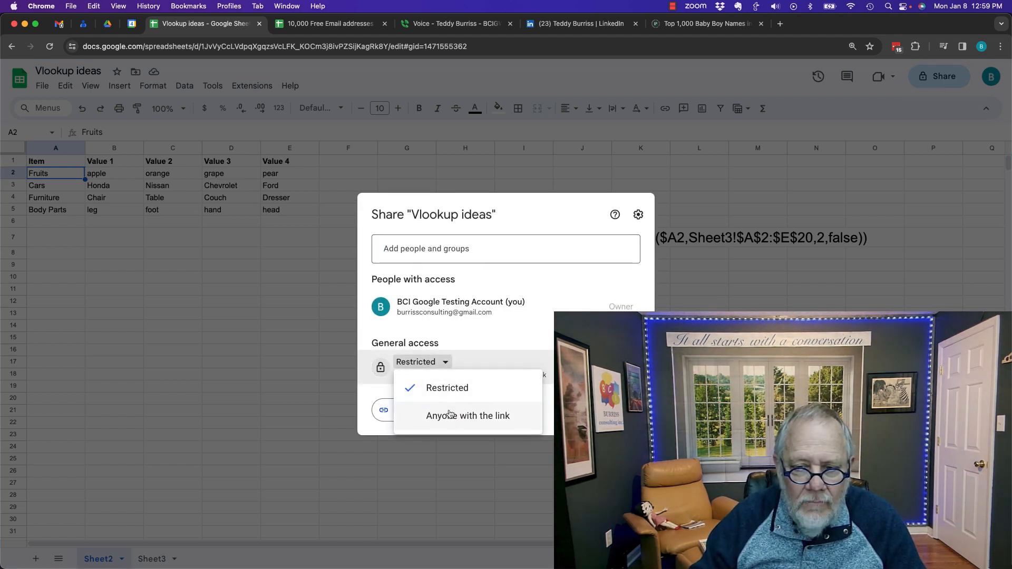
{"action": "left_click", "coordinate": [467, 415]}
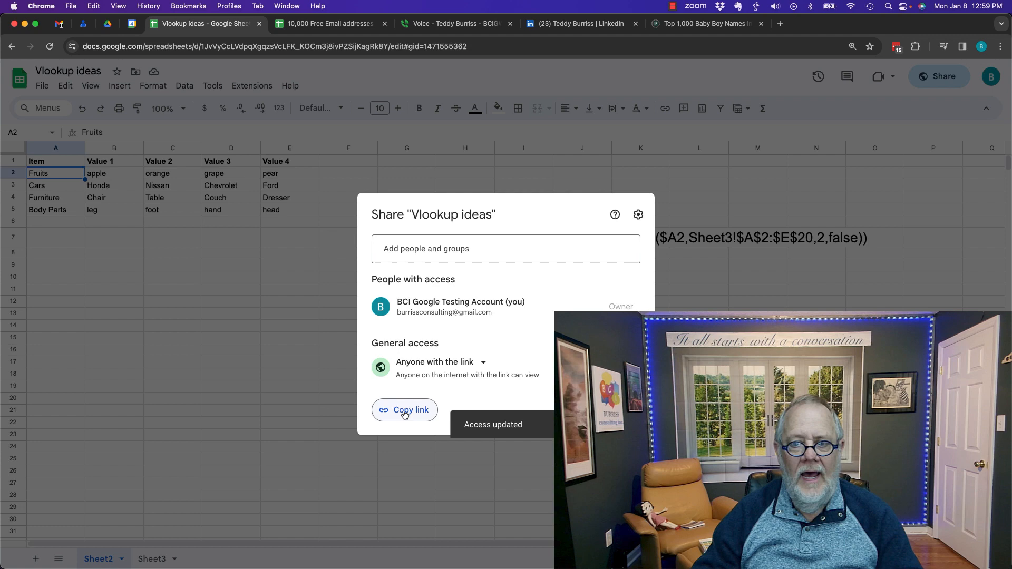
{"action": "left_click", "coordinate": [405, 411]}
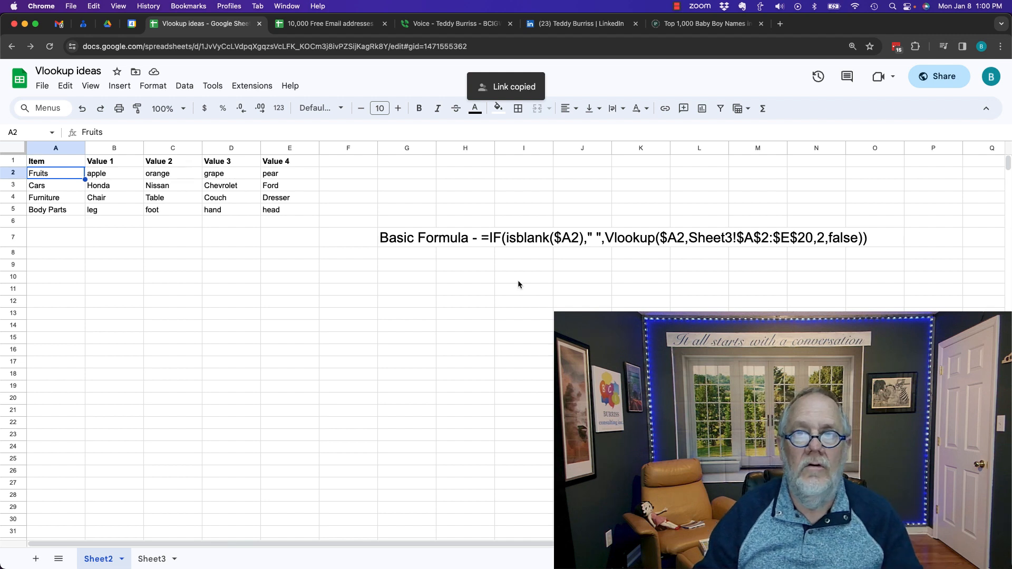
{"action": "mouse_move", "coordinate": [297, 296]}
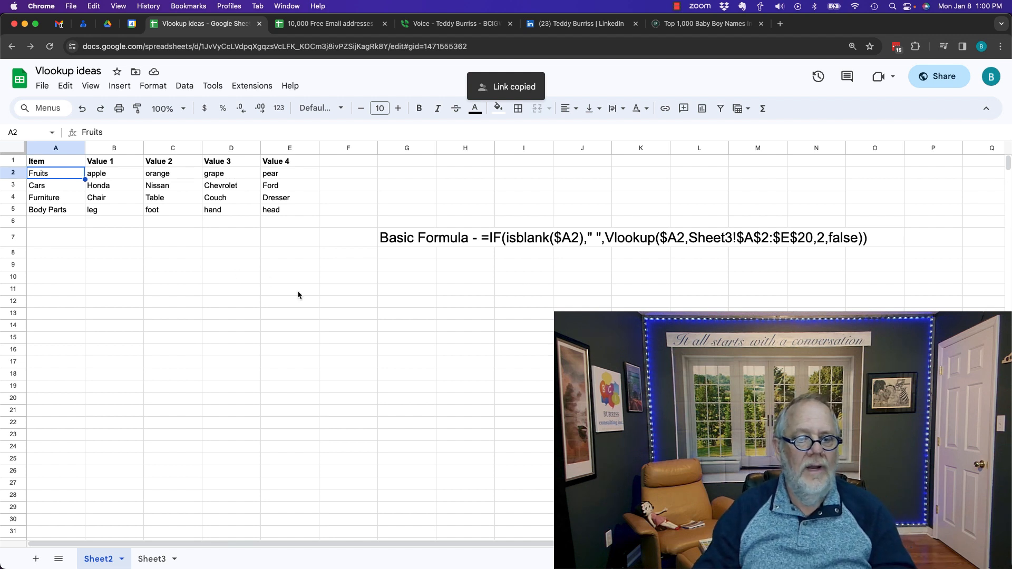
{"action": "mouse_move", "coordinate": [559, 192]}
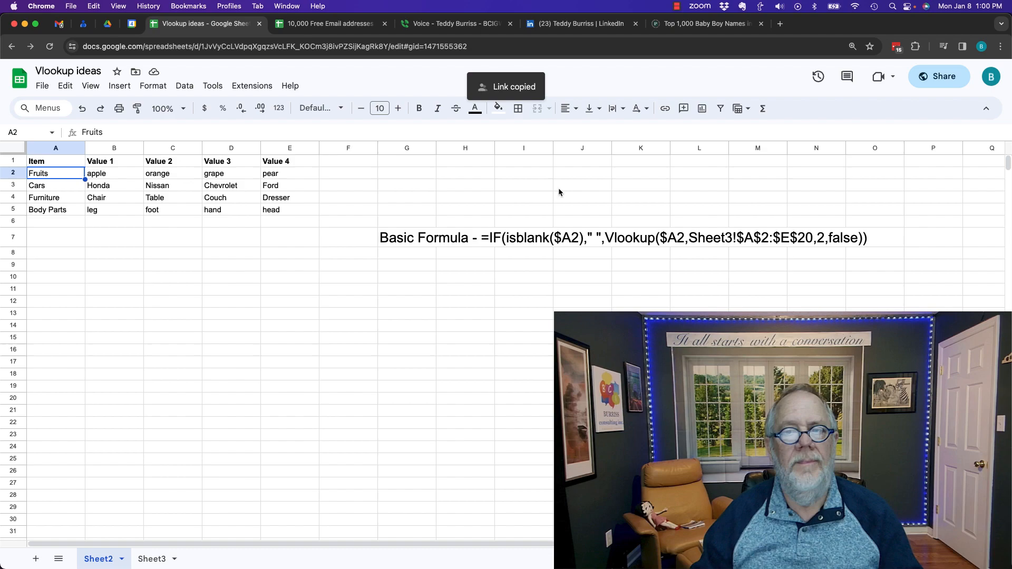